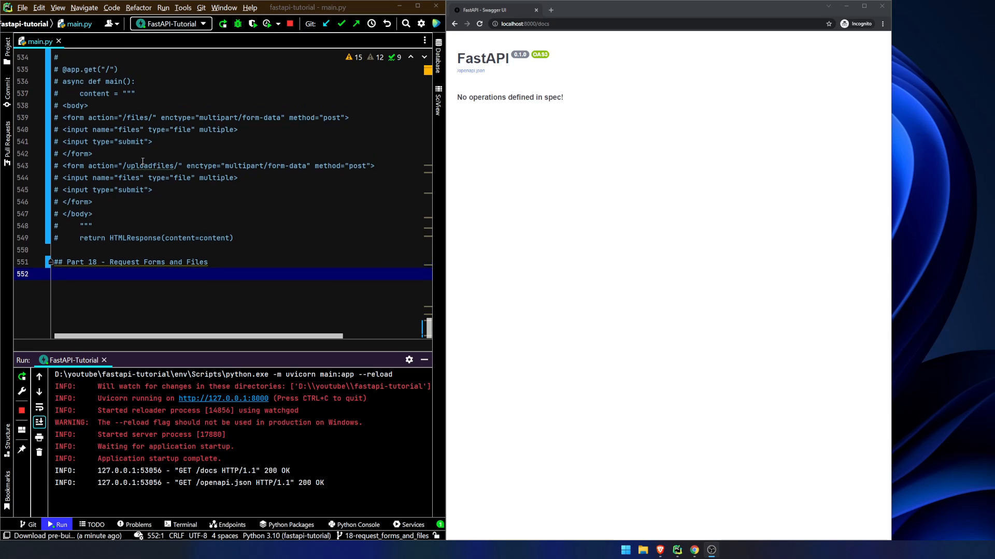
scroll(up, 3)
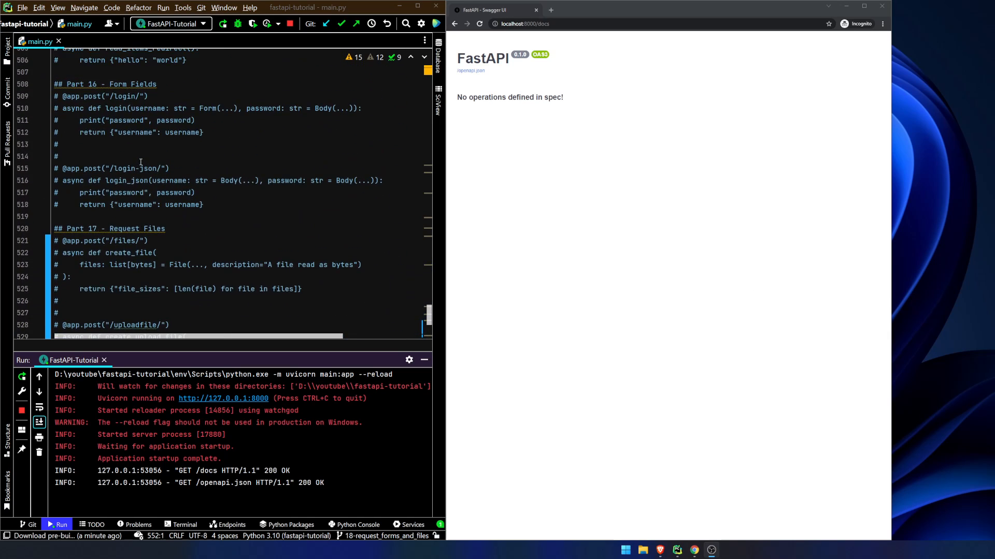
scroll(down, 3)
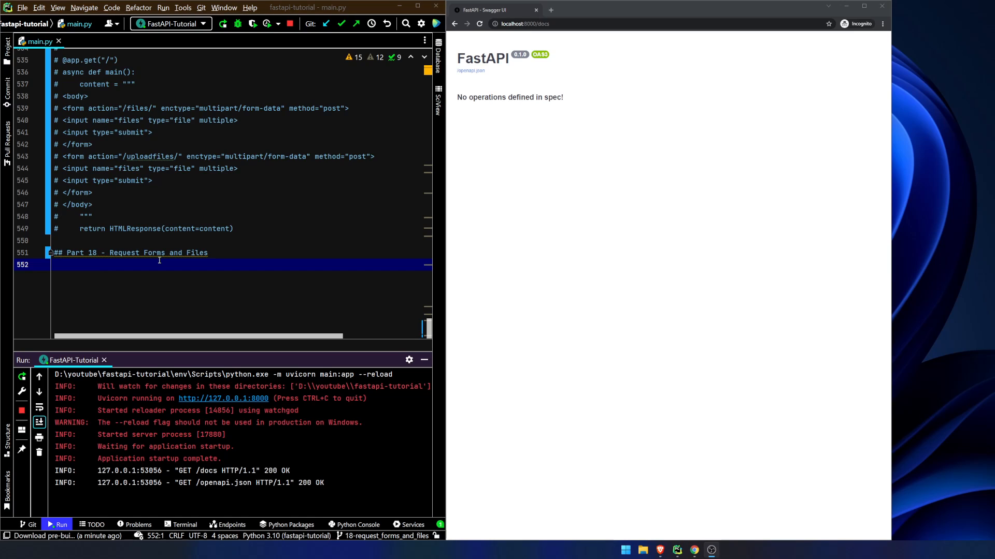
text(@)
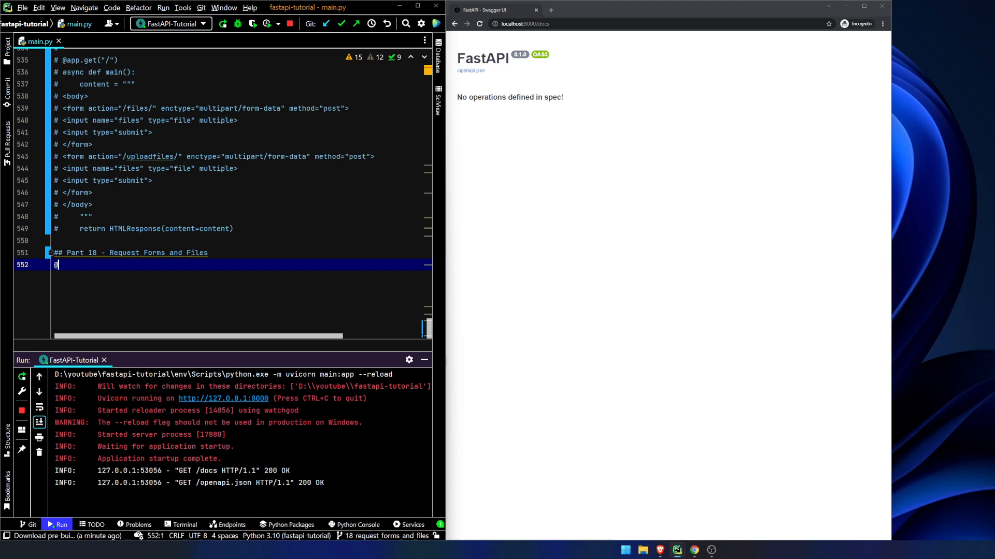
text(app)
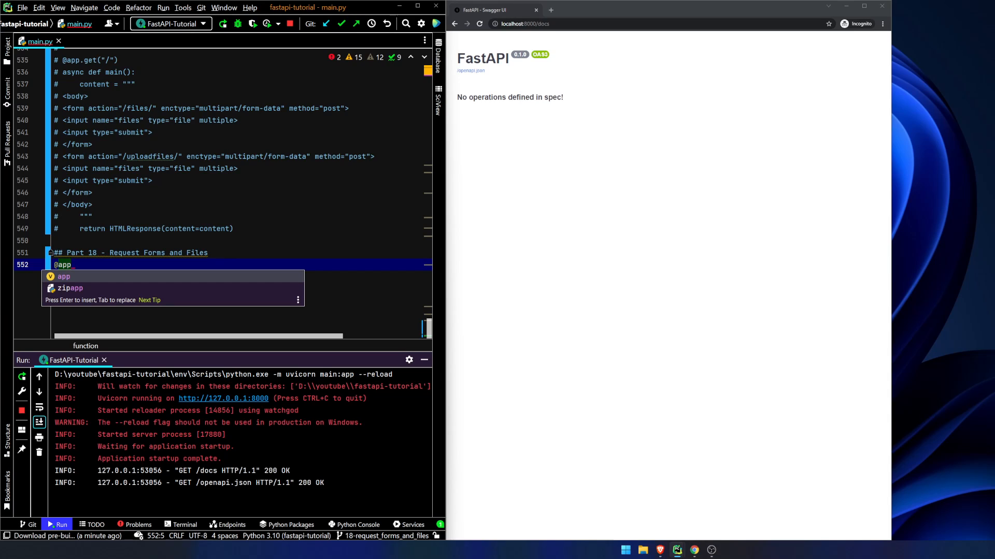
text(.pos)
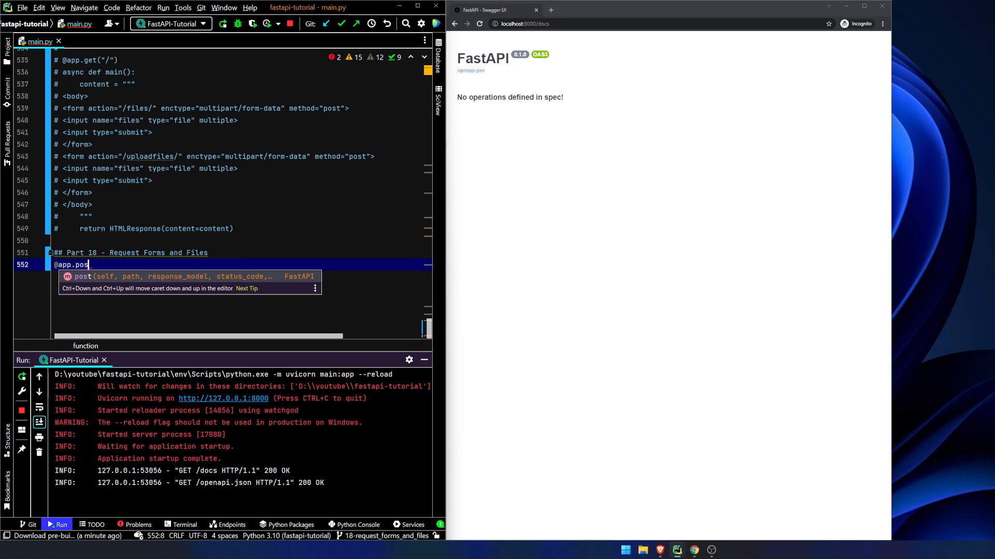
text(("/file"))
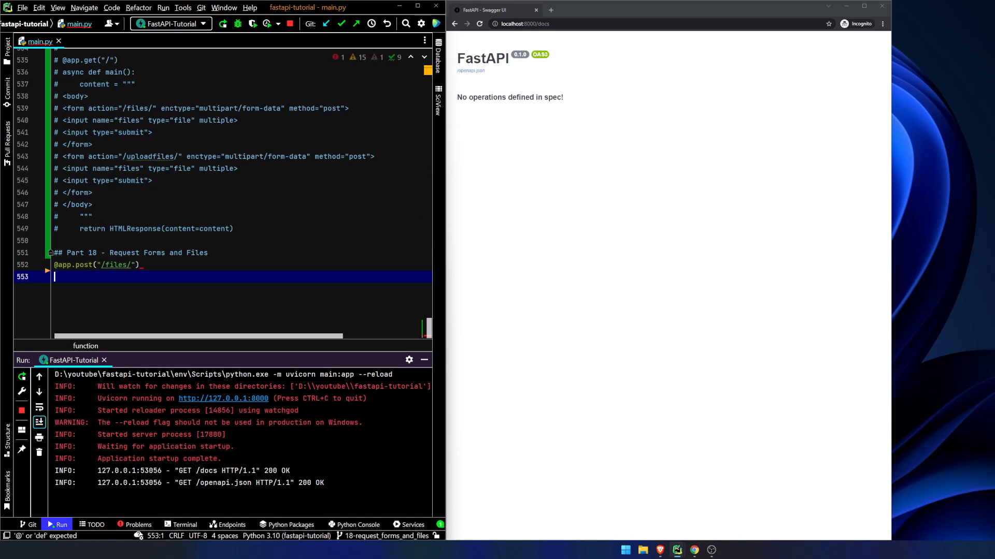
text(async def c)
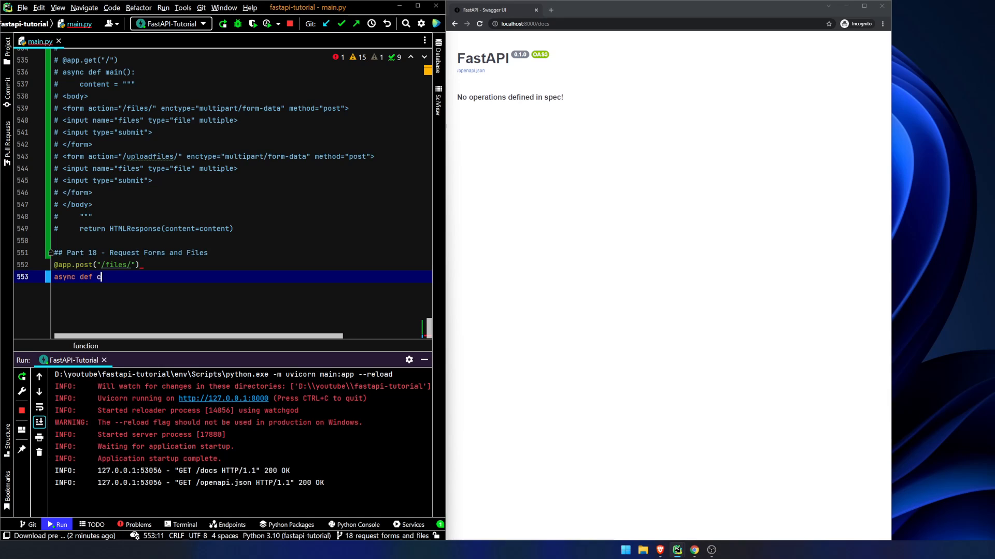
text(reate_file())
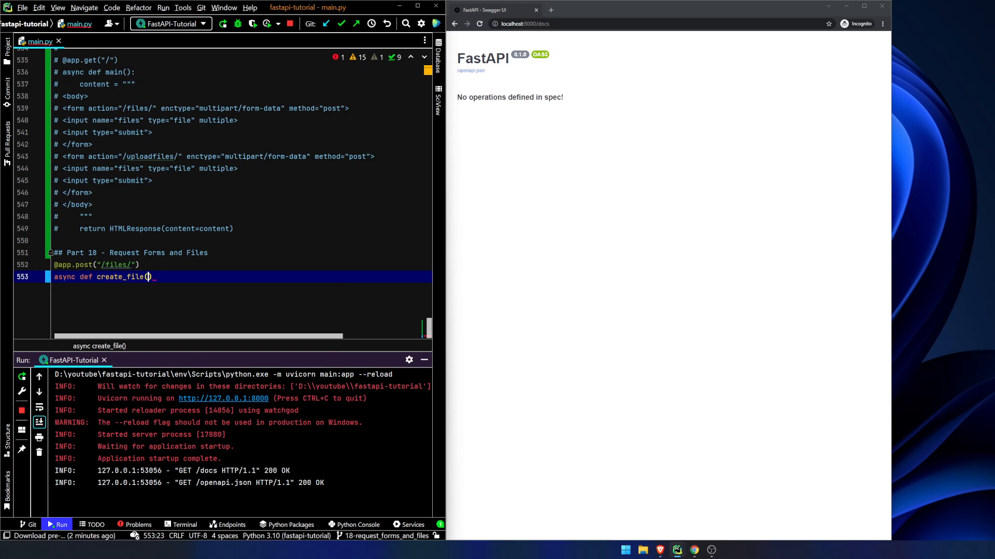
Give create_file parameters file: bytes = File(...), fileb: UploadFile = File(...) and token = Form(...).
text(file: bytes=File(...)
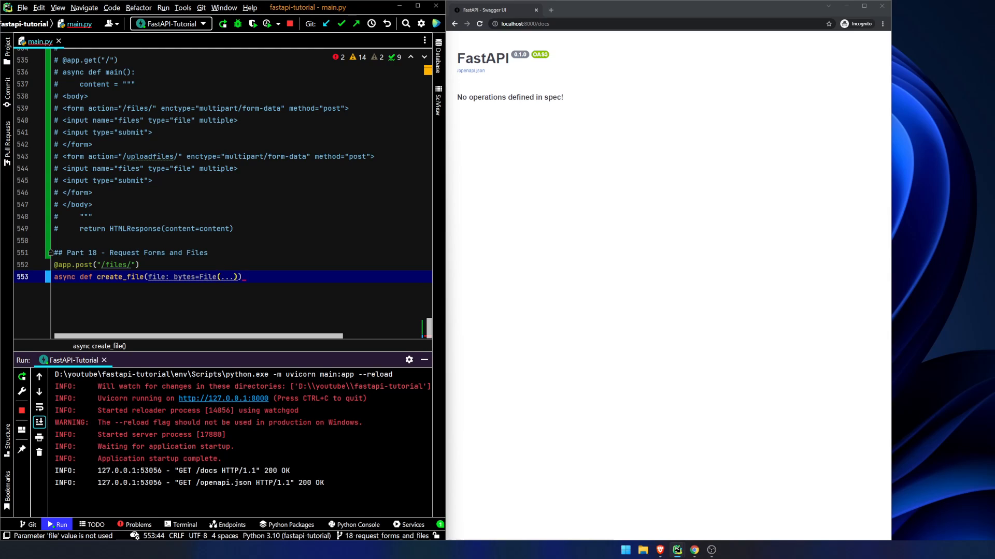
text(:)
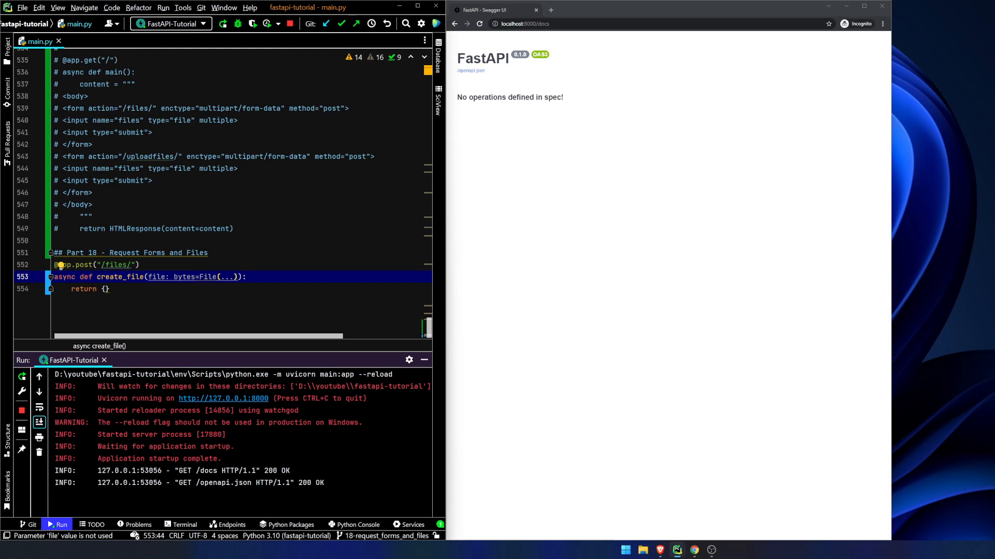
text(, fileb)
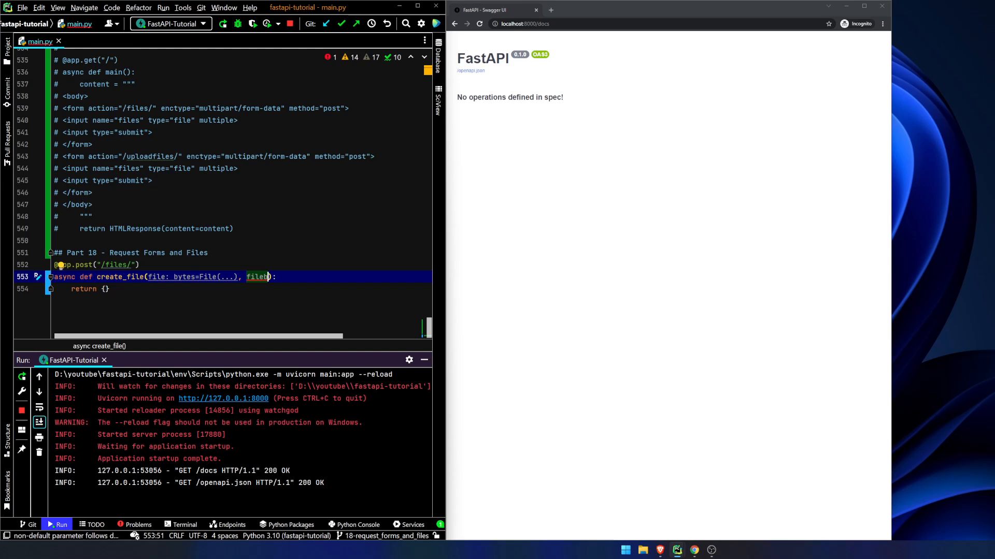
text(: U)
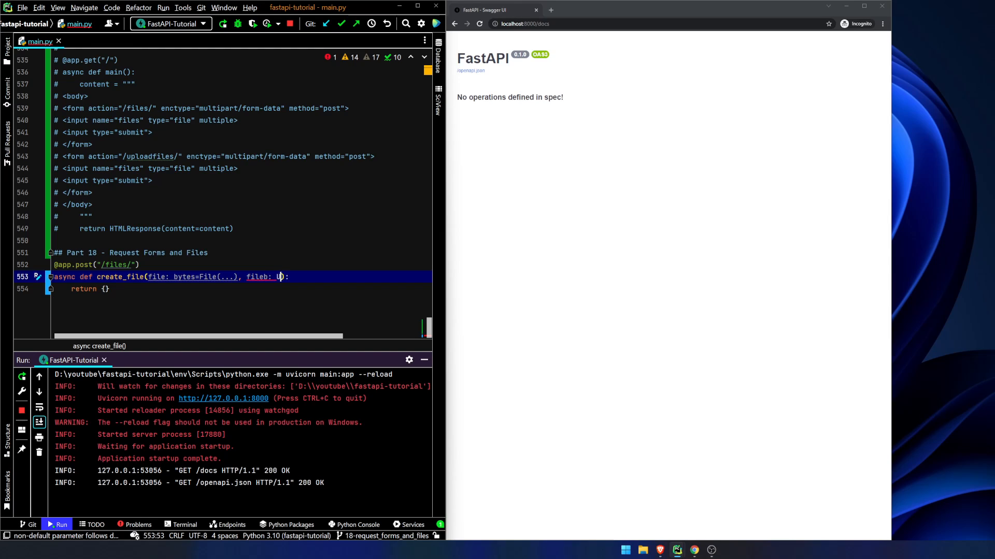
text(ploadFile =)
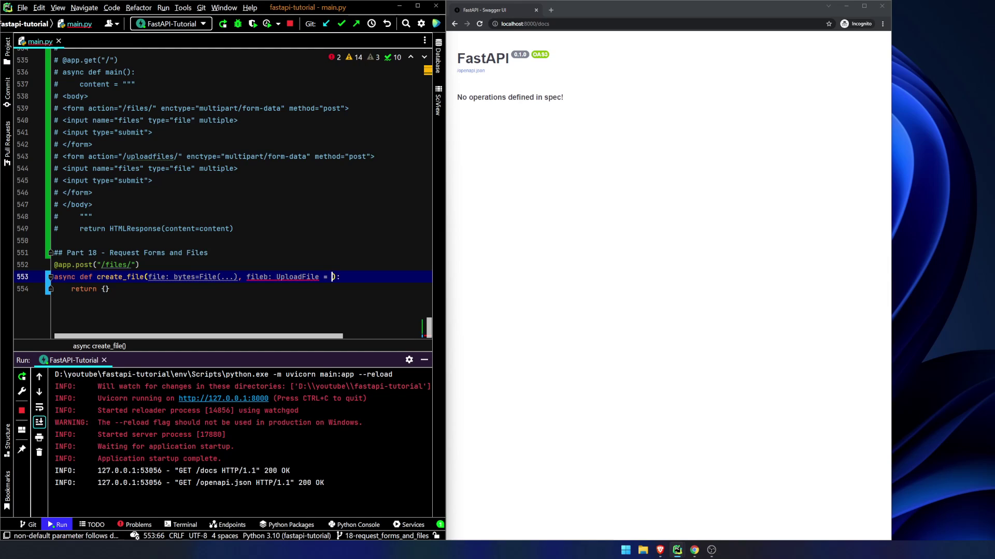
text(File(...), token: str =)
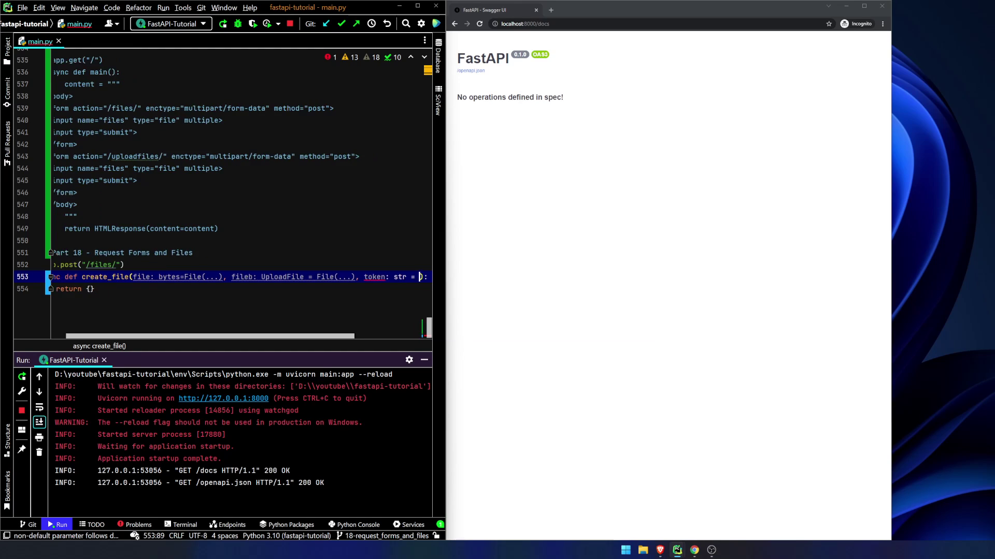
text(Form(...))
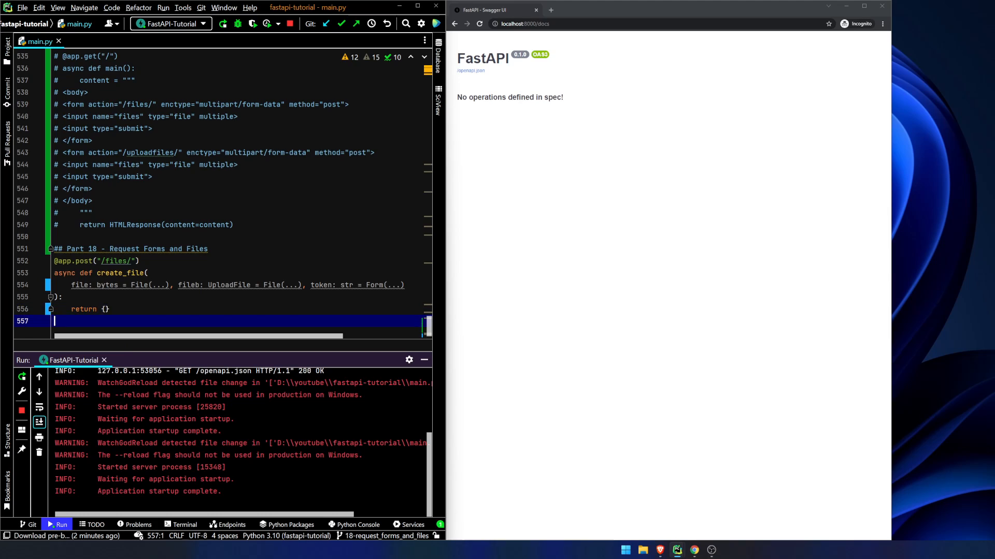
Return "file_size": len(file) and "fileb_content_type": fileb.content_type from create_file.
text({)
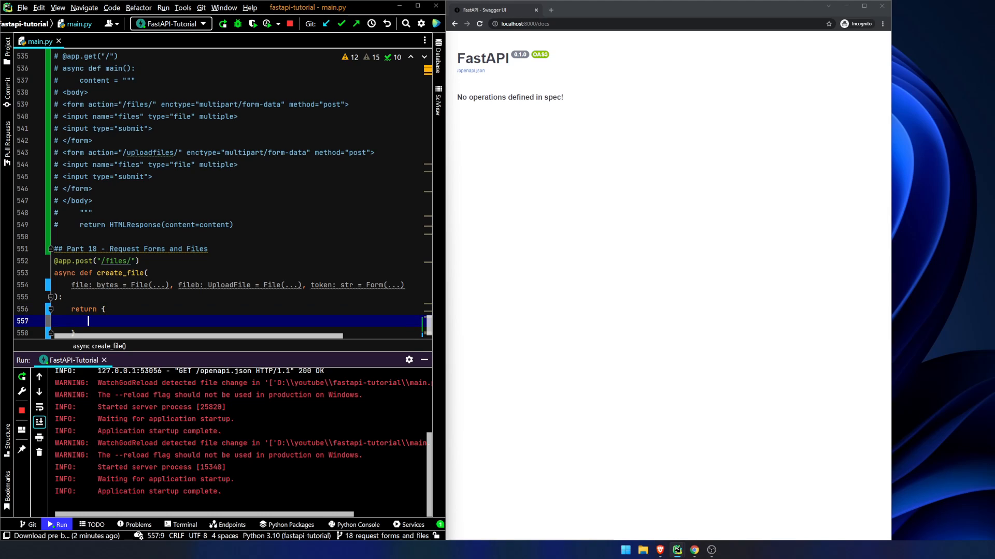
text("file_size")
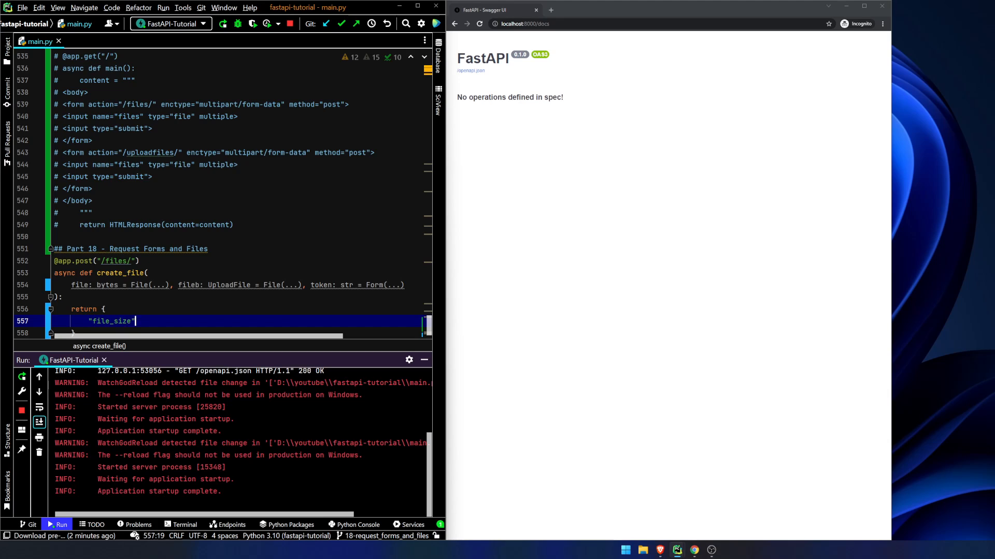
text(: len(file),)
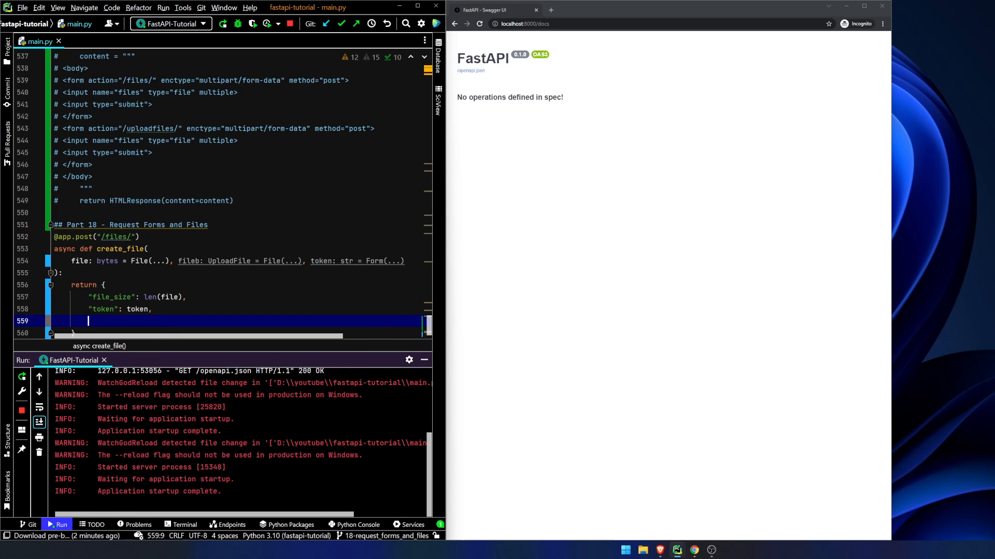
text("fileb")
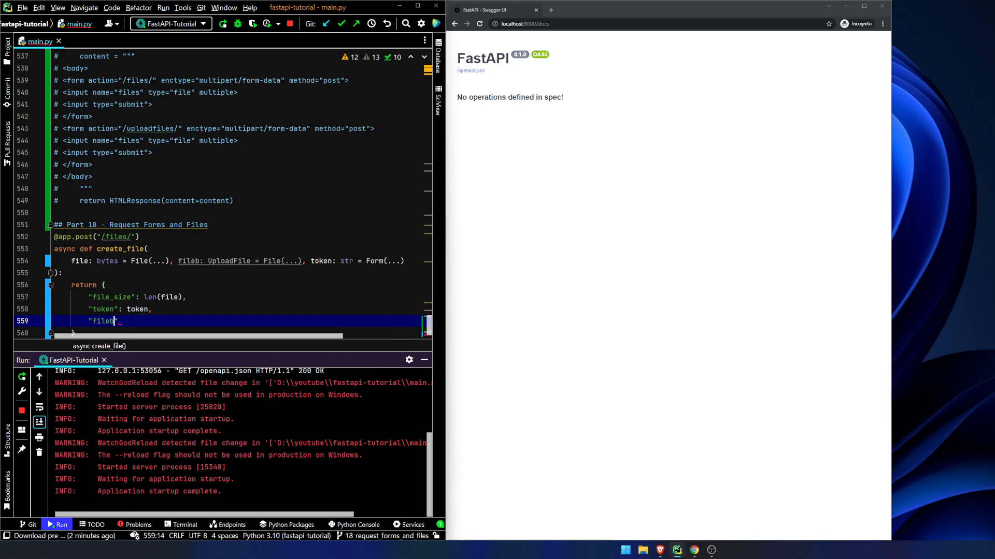
text(_content)
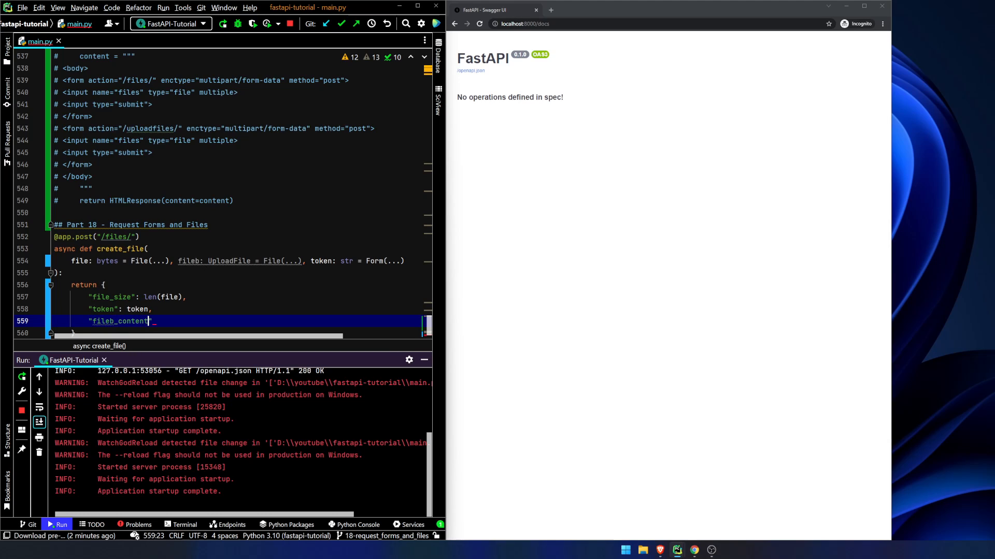
text(_type": fileb.content_type,)
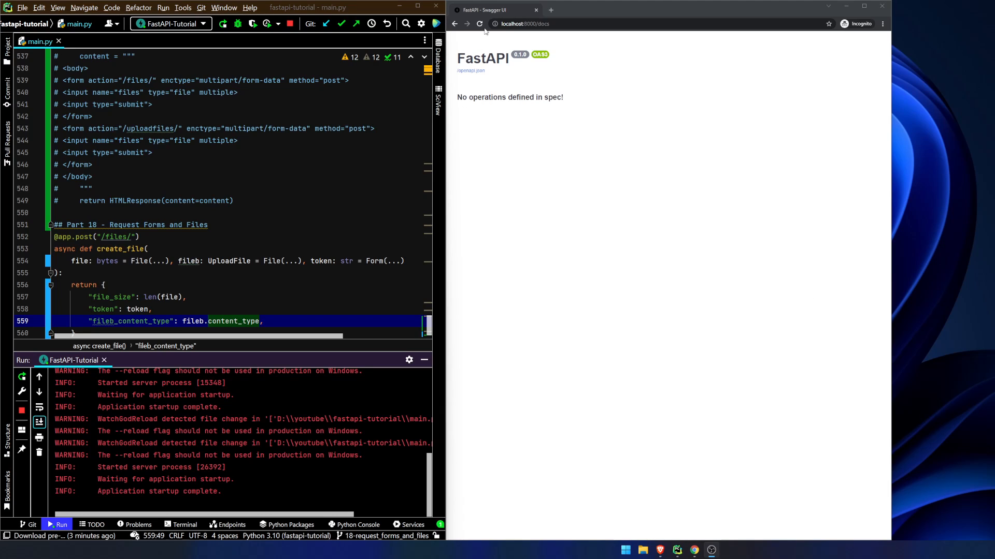
Reload the docs, expand POST /files/ and enable Try it out for editing inputs.
click(480, 24)
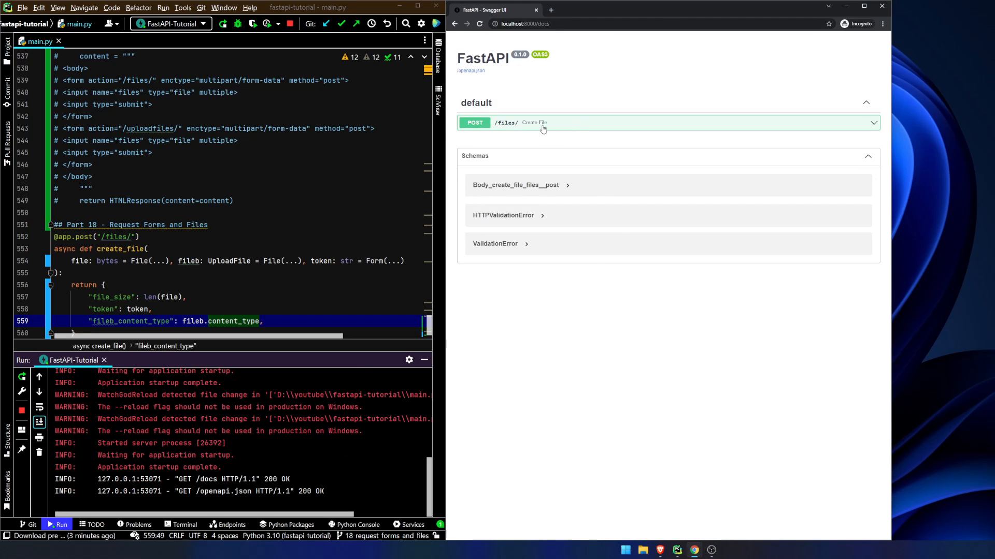
click(634, 122)
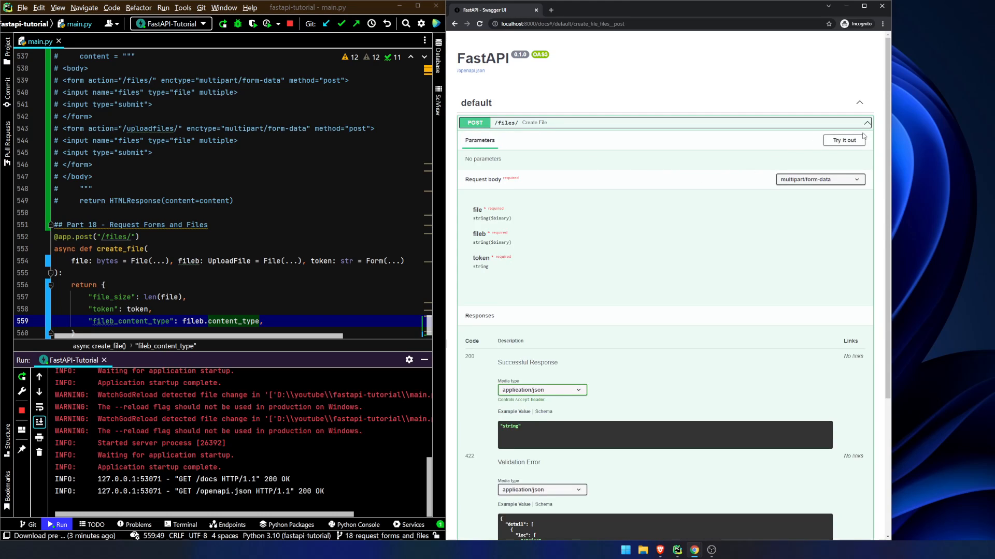
click(844, 140)
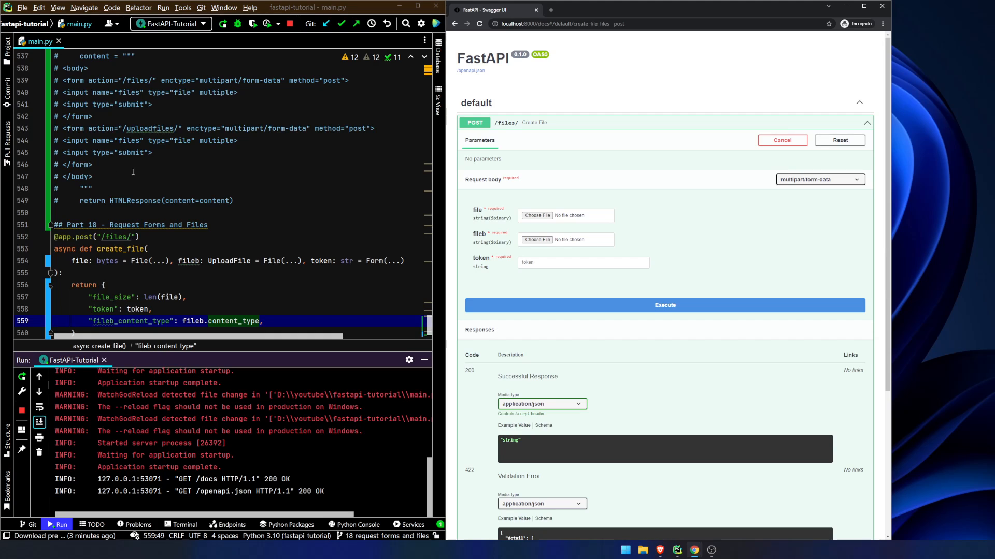
click(536, 215)
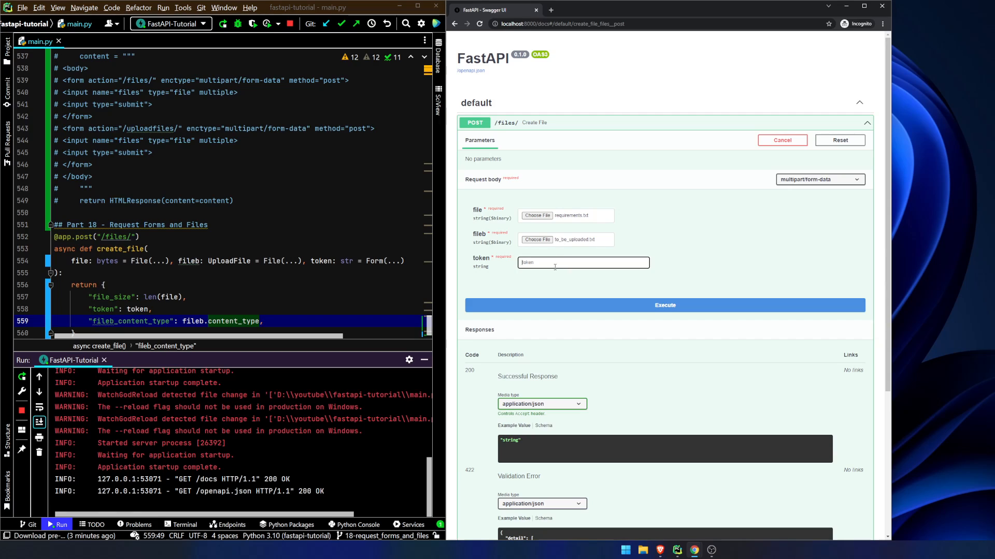
text(hello)
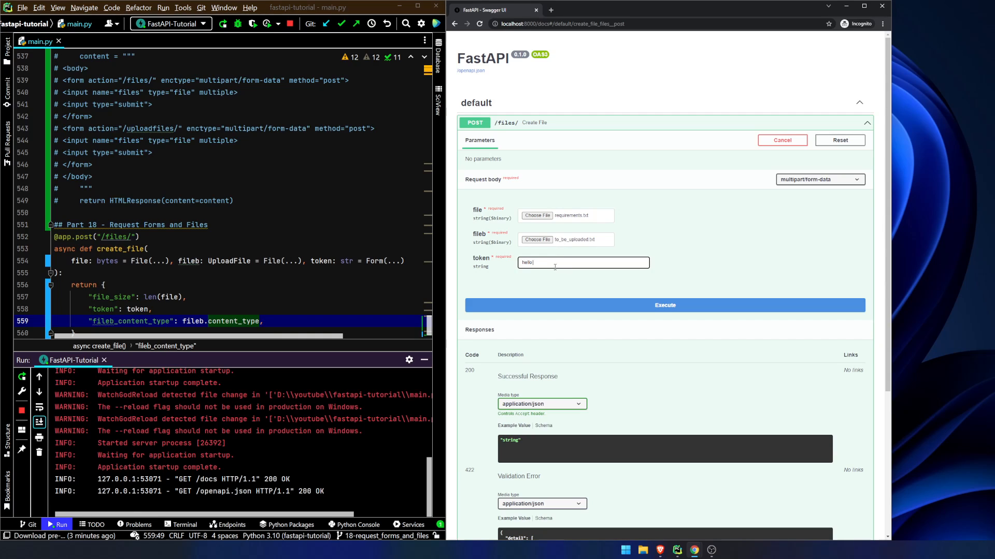
text(youtube)
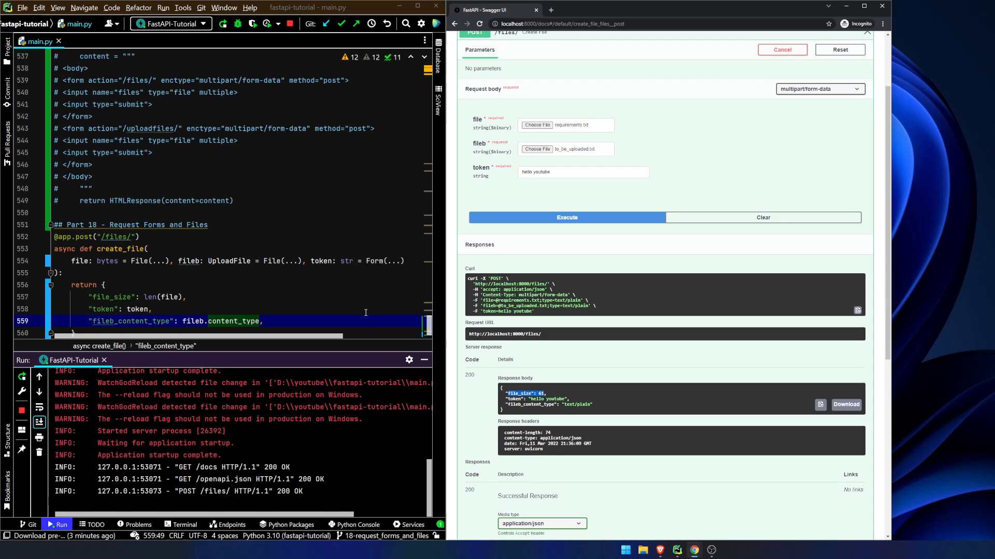
mouse_move(549, 134)
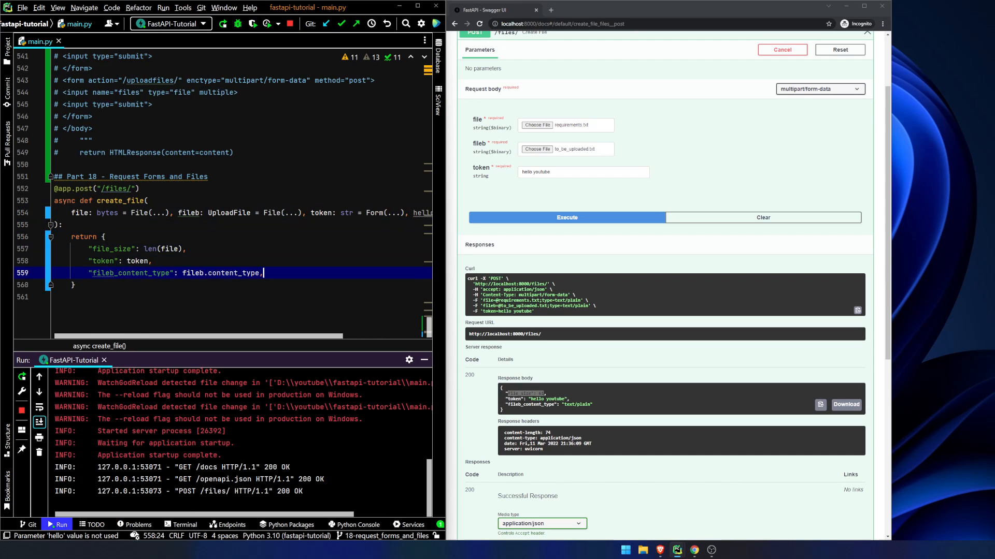
Add "hello": hello to the returned dictionary of create_file.
text("hello": hello,)
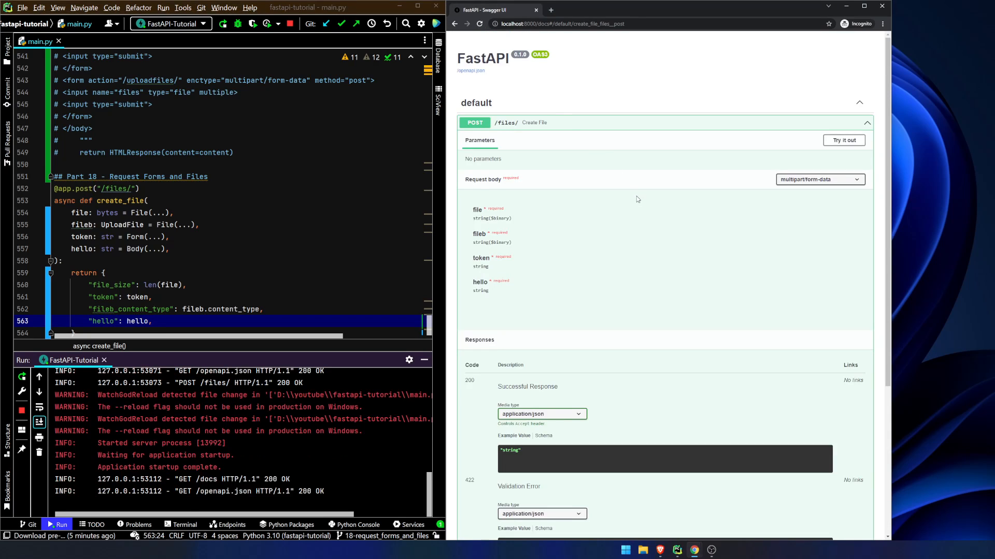
With DevTools Network recording, send the request with requirements.txt, to_be_uploaded.txt, token and hello.
key(F12)
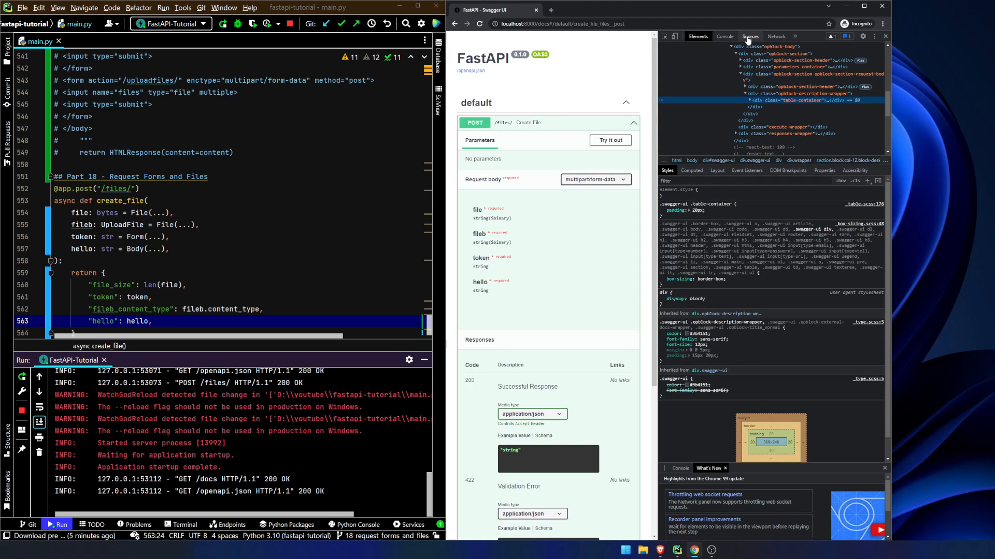
click(775, 36)
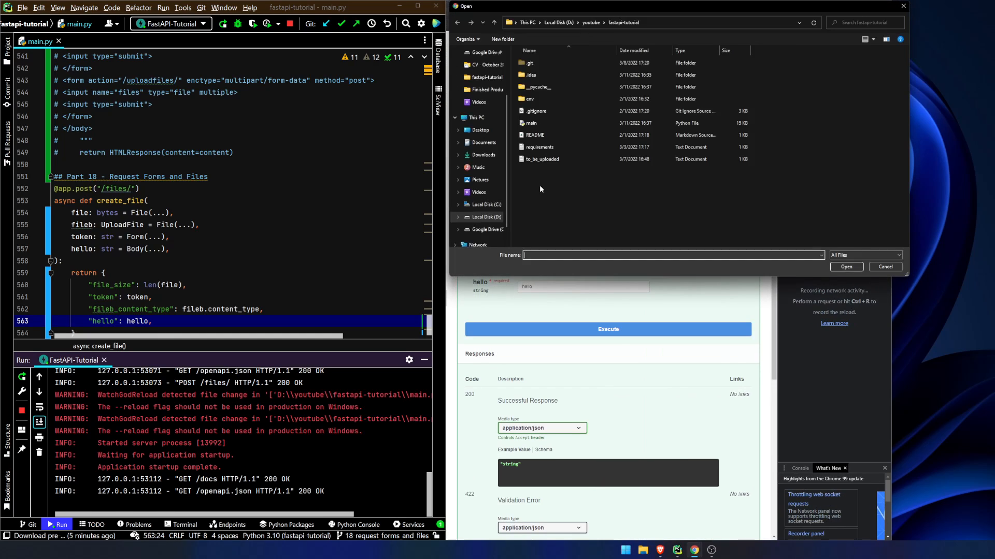
click(846, 266)
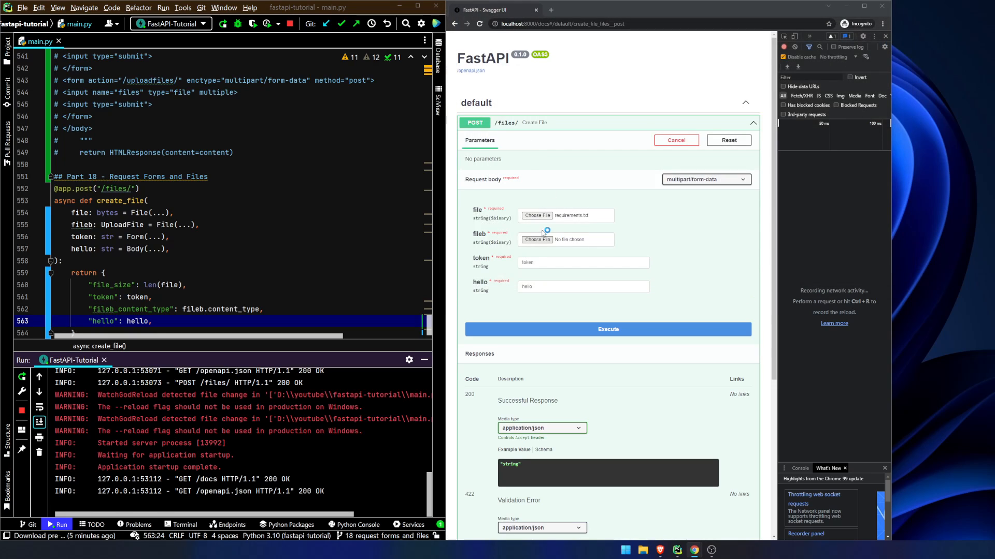
click(582, 262)
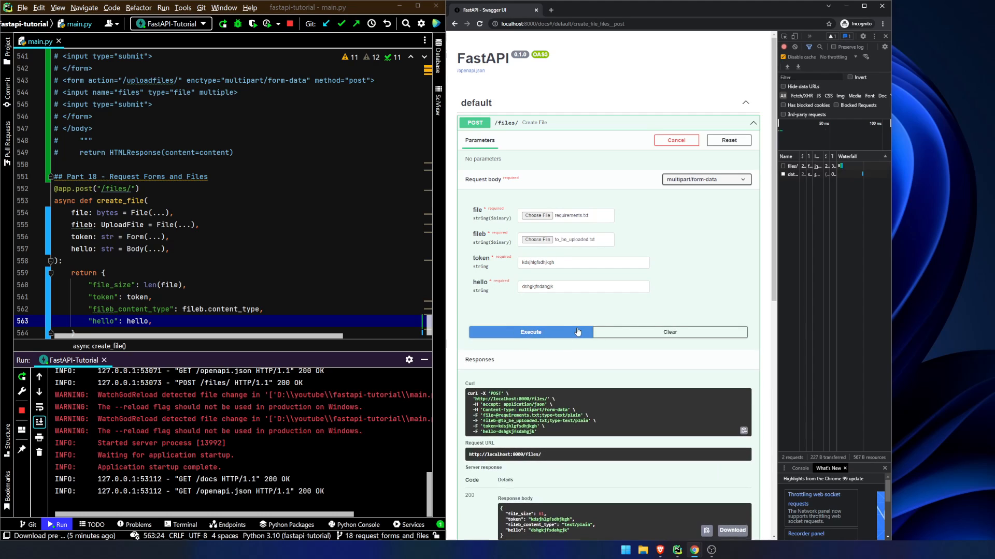
click(529, 331)
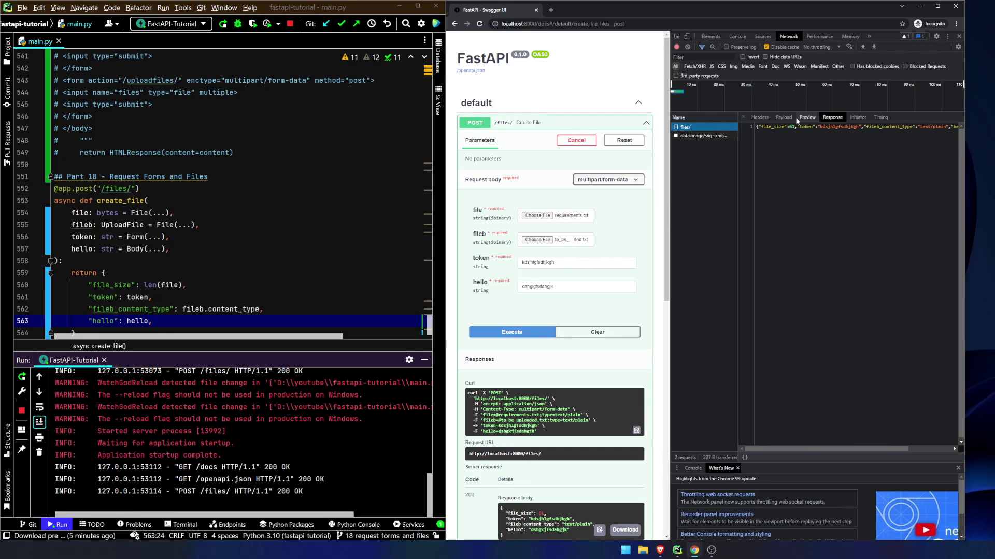
View the files/ request's Preview, then its Payload form data with two binaries, token and hello.
click(807, 117)
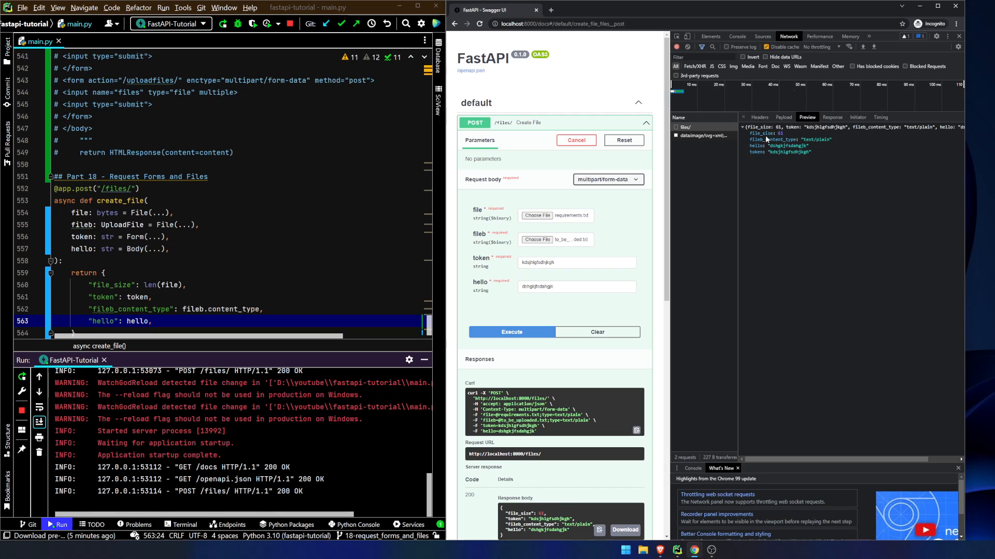
click(783, 117)
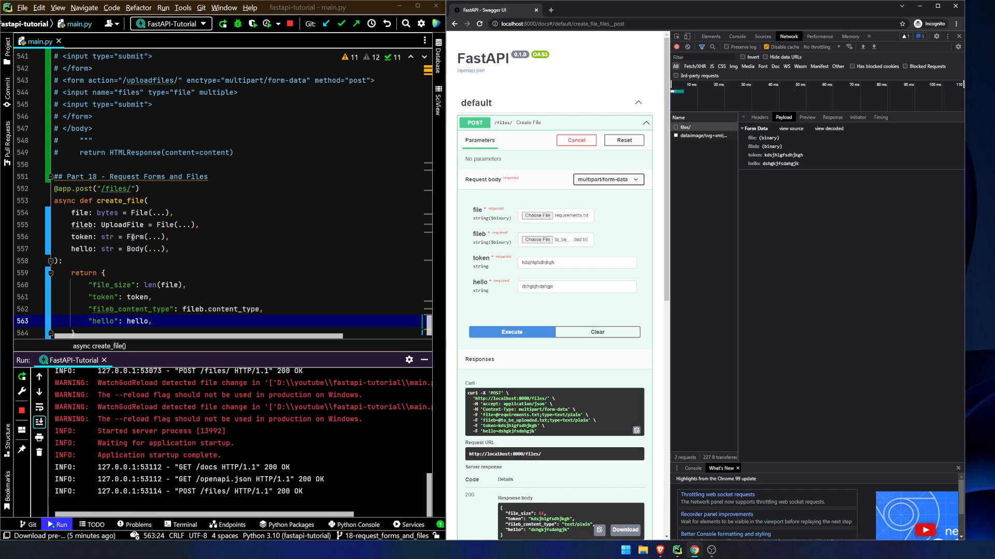
double_click(138, 212)
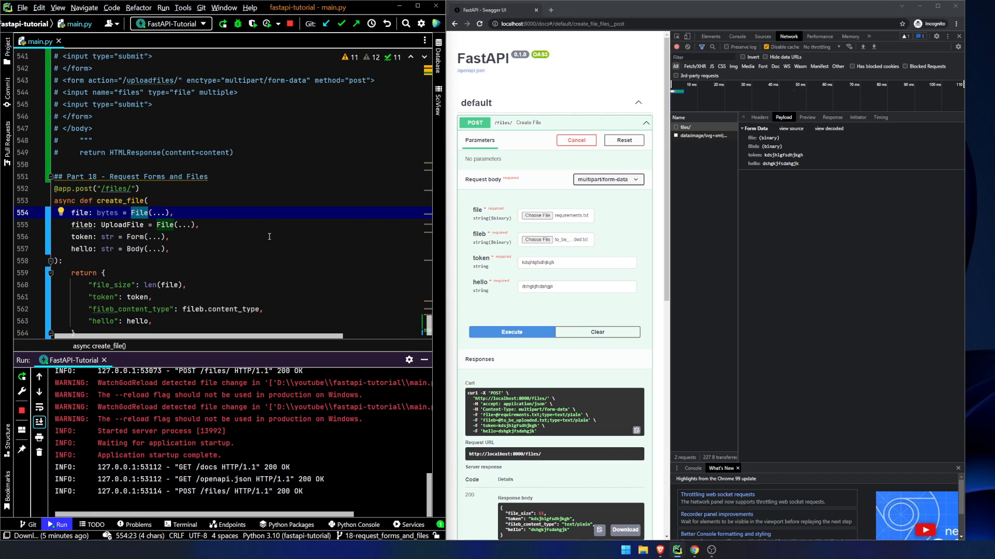
mouse_move(271, 223)
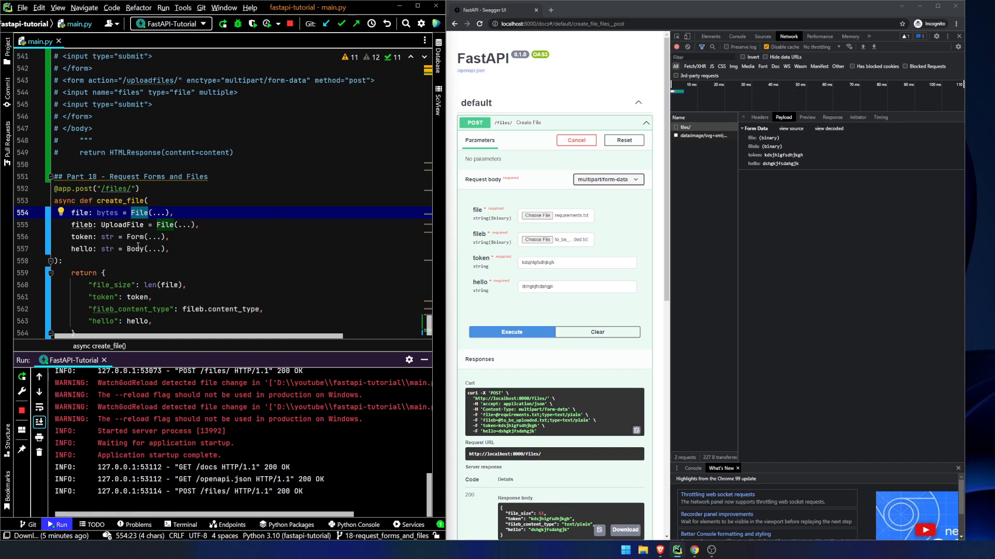
mouse_move(129, 248)
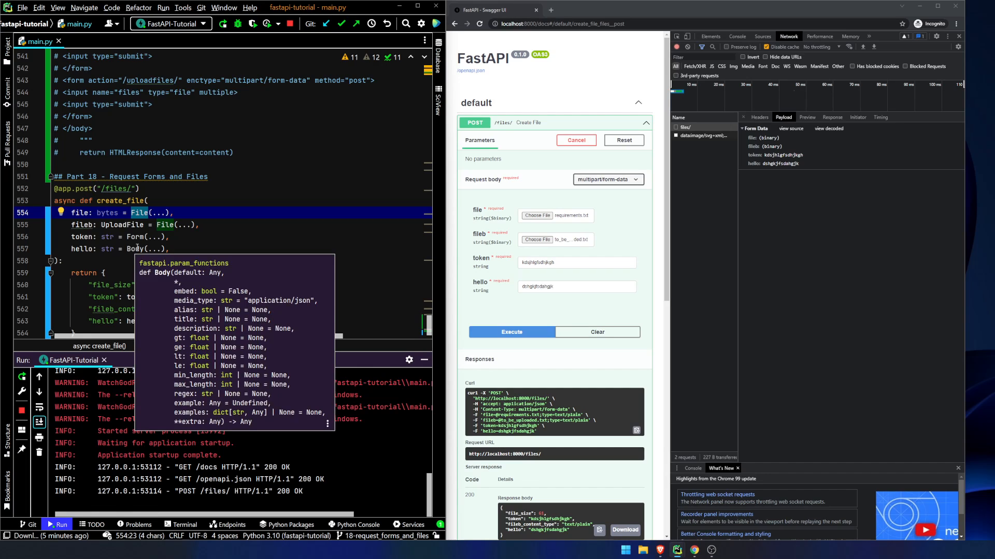